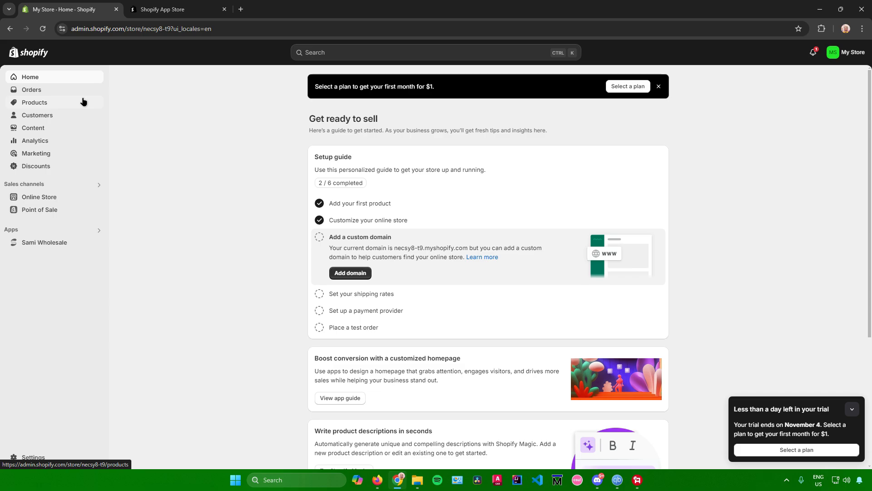
pyautogui.moveTo(84, 215)
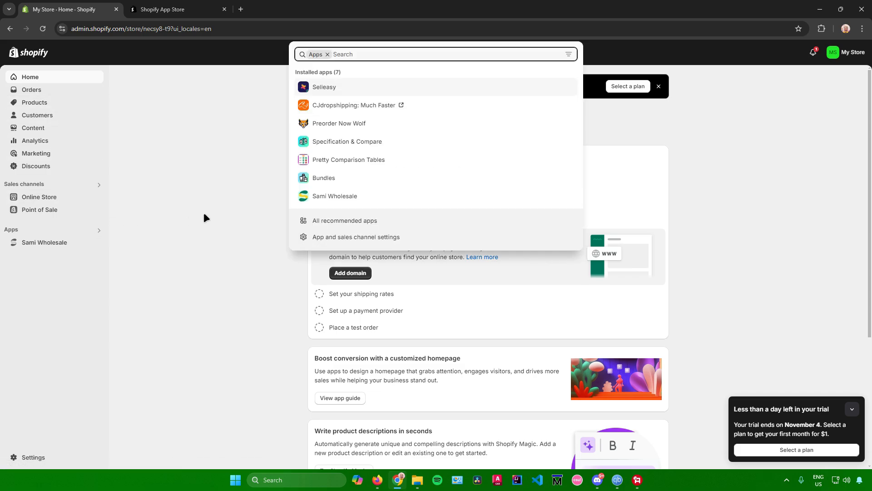
# Step: Open the Picked for you list of all recommended apps from the admin search
pyautogui.click(344, 221)
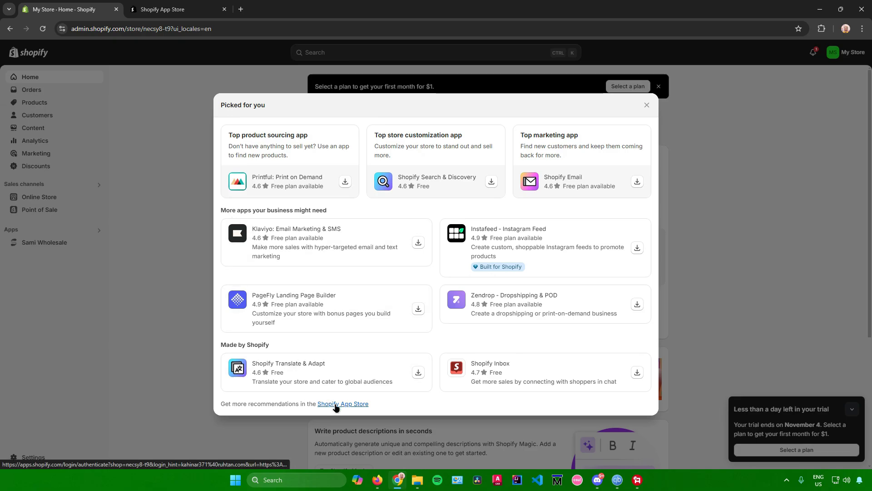
# Step: Search the Shopify App Store for 'cross sell' and browse the 1,140 results
pyautogui.click(342, 403)
pyautogui.write('cross')
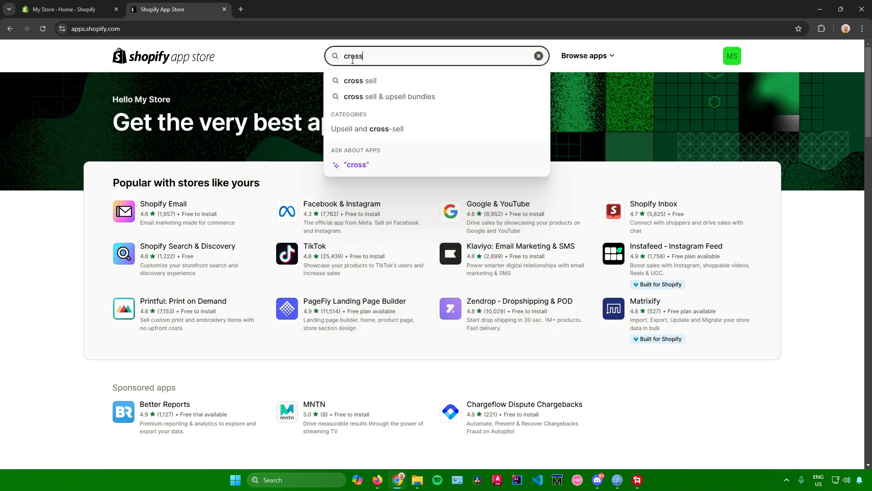
pyautogui.click(361, 81)
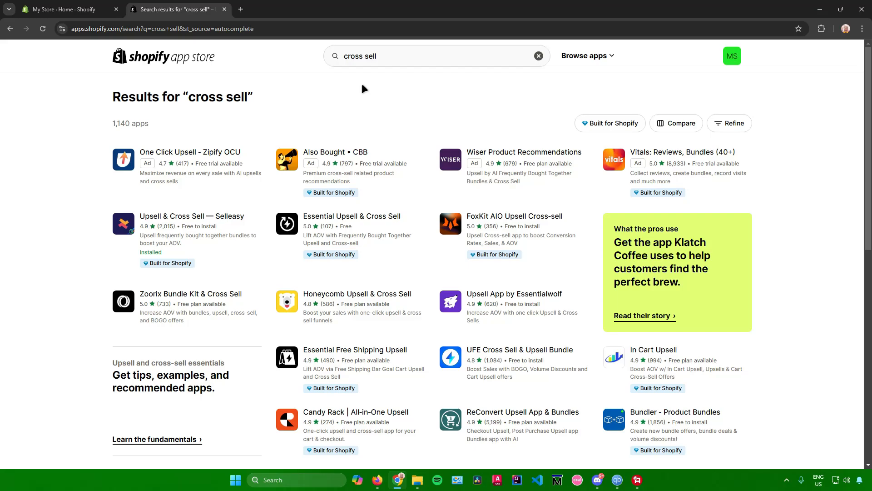
pyautogui.moveTo(234, 158)
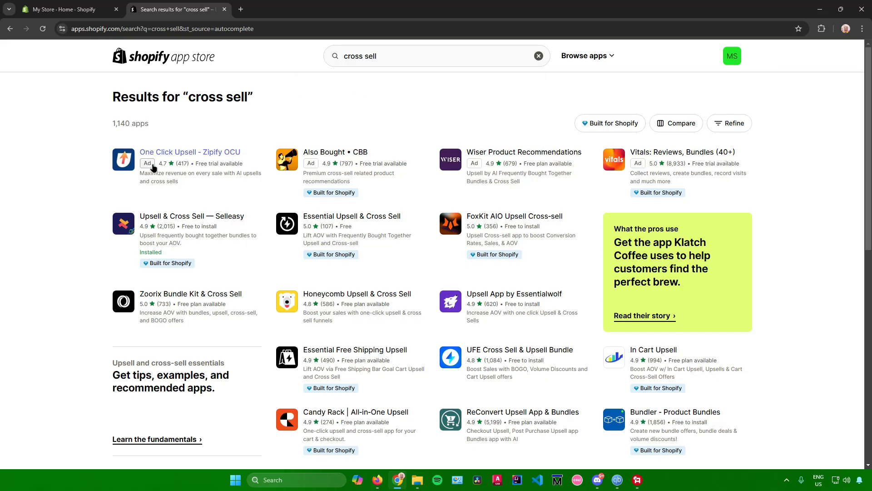
pyautogui.moveTo(437, 169)
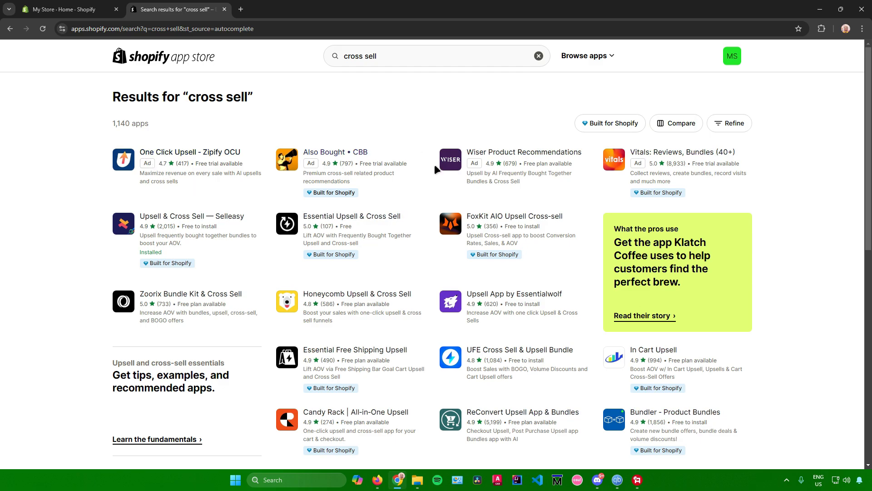
pyautogui.scroll(-3)
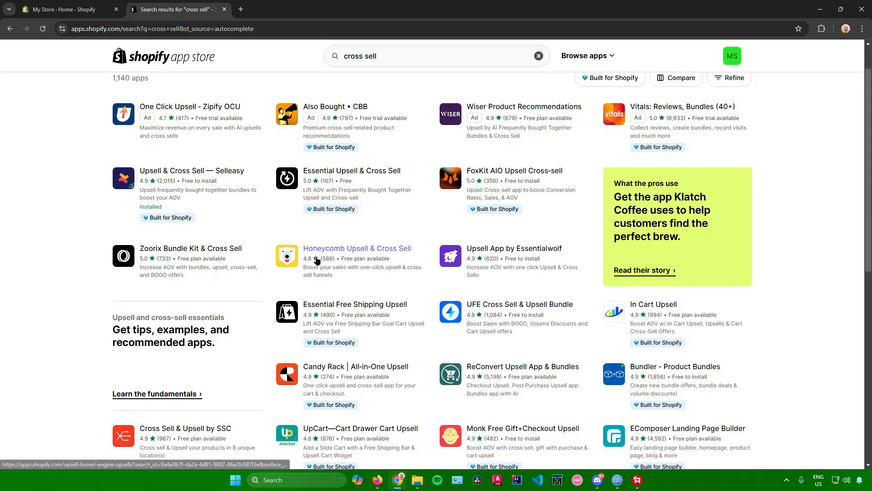
pyautogui.scroll(3)
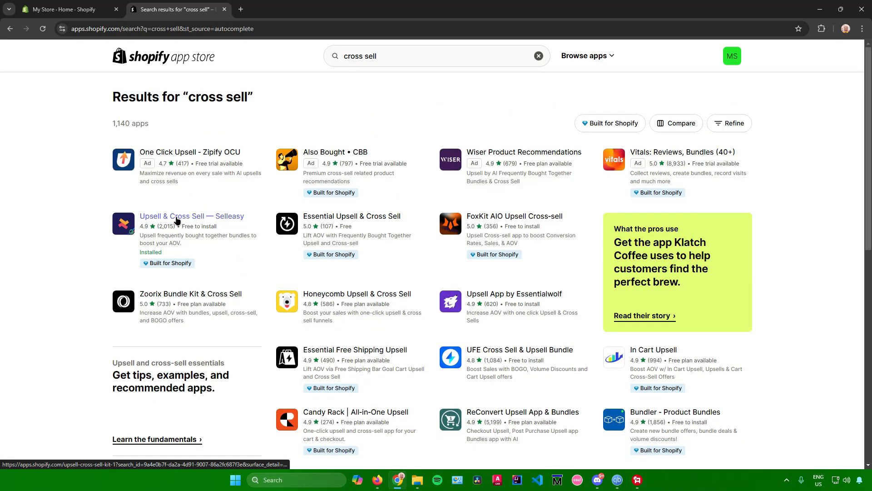
# Step: Open the 'Upsell & Cross Sell — Selleasy' listing from the search results
pyautogui.click(192, 216)
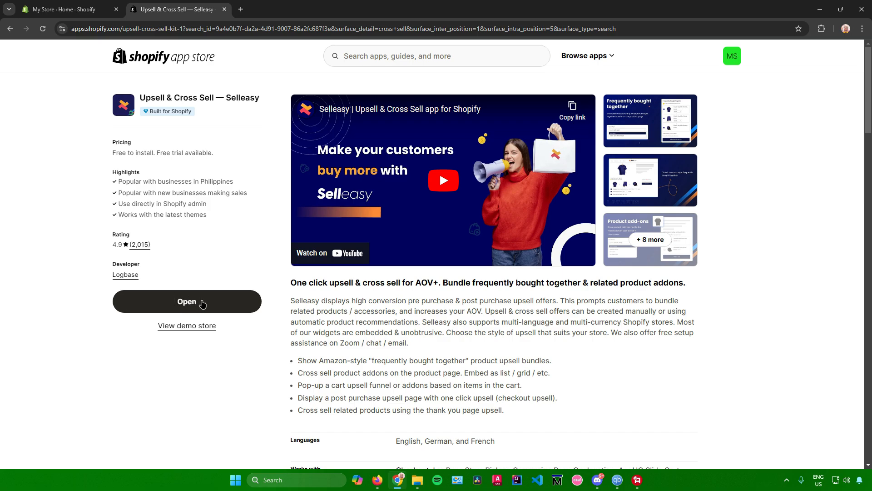
# Step: Open Selleasy in the admin and start its 30-day free trial on the Freemium plan
pyautogui.click(186, 301)
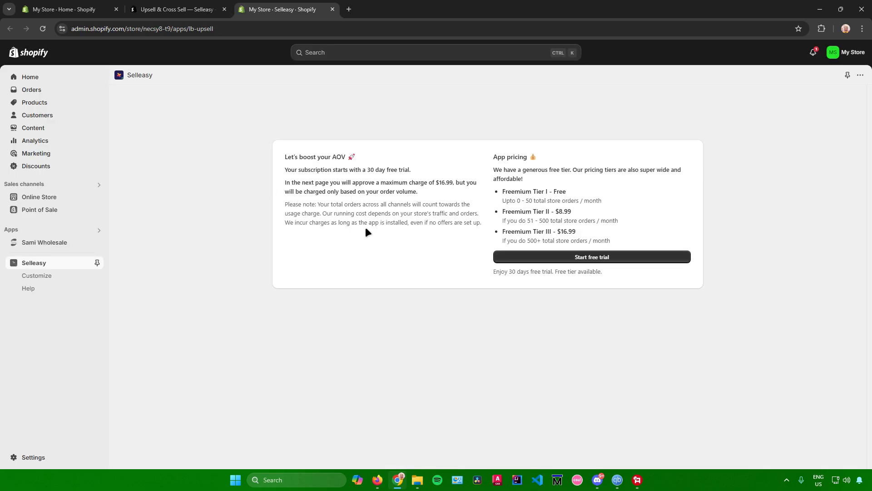
pyautogui.moveTo(453, 246)
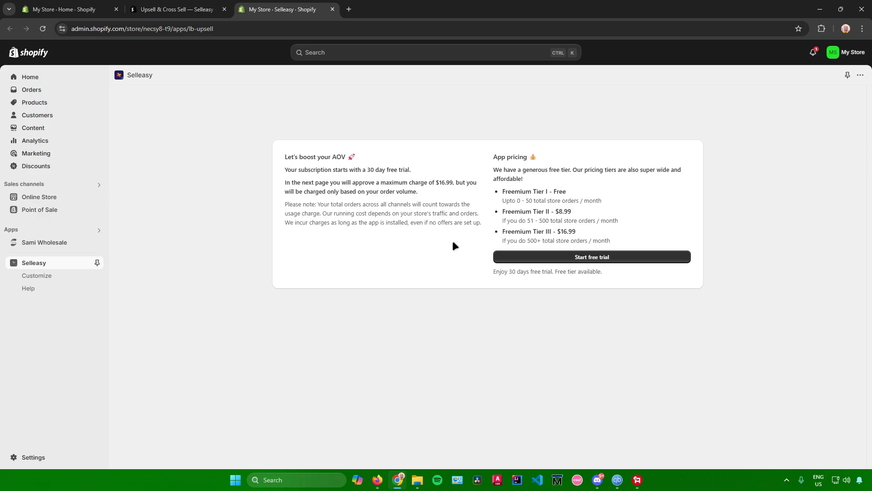
pyautogui.click(591, 256)
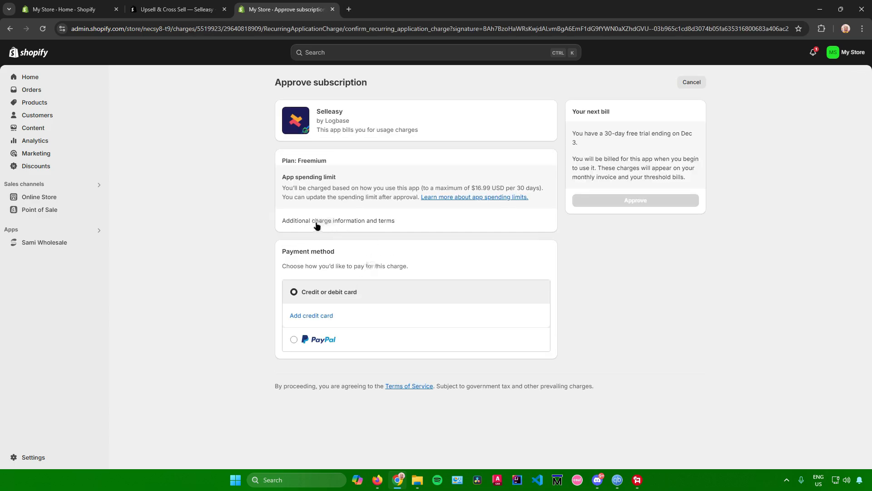
pyautogui.moveTo(372, 262)
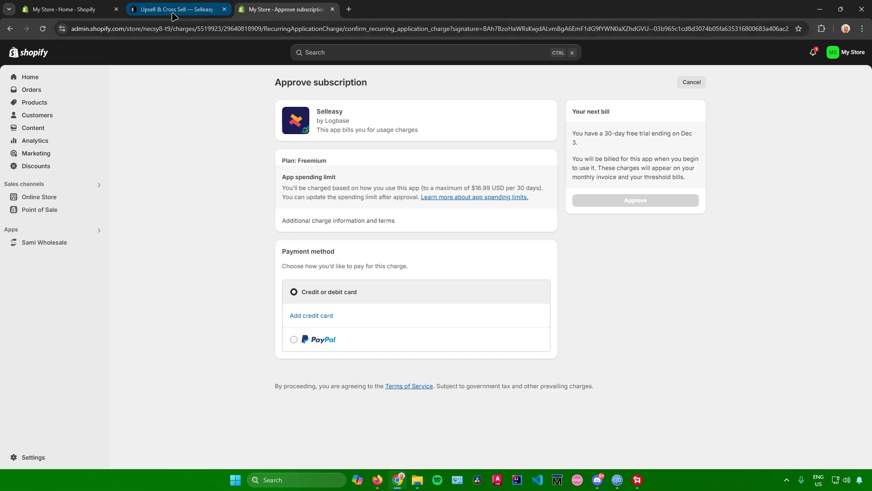
# Step: Return to the Selleasy listing tab and read its upsell feature description
pyautogui.click(173, 9)
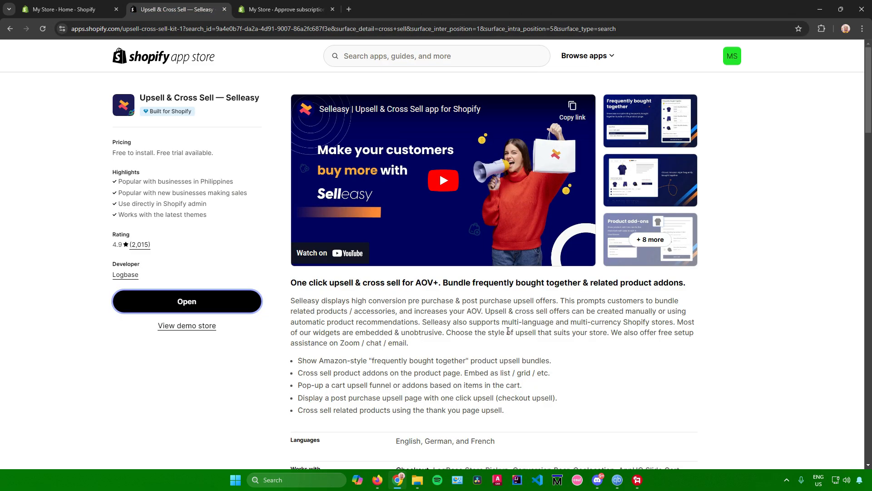
pyautogui.scroll(-3)
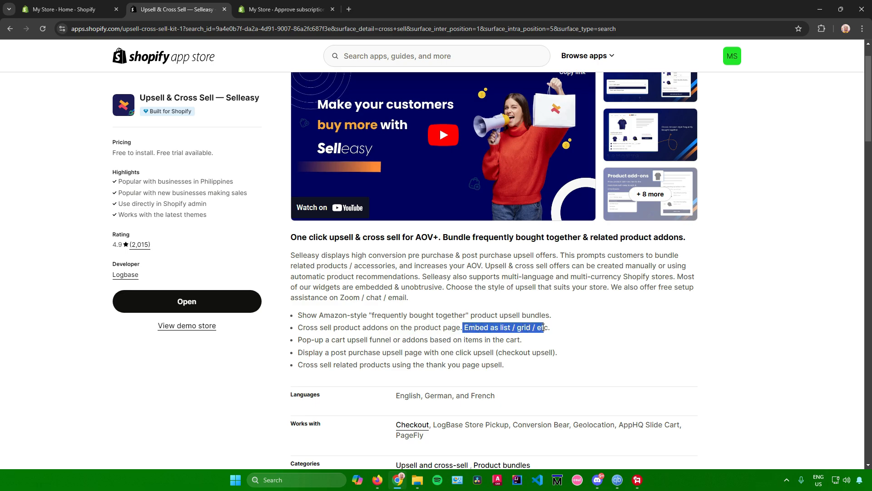
pyautogui.moveTo(566, 355)
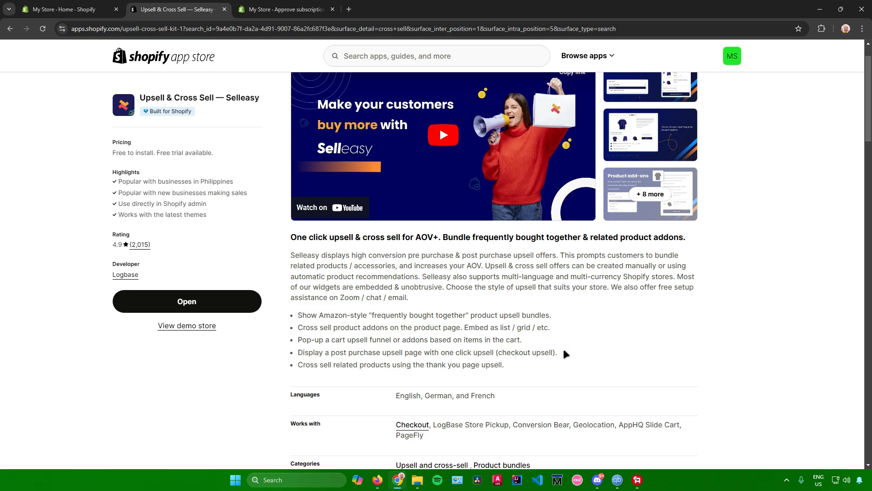
pyautogui.moveTo(562, 357)
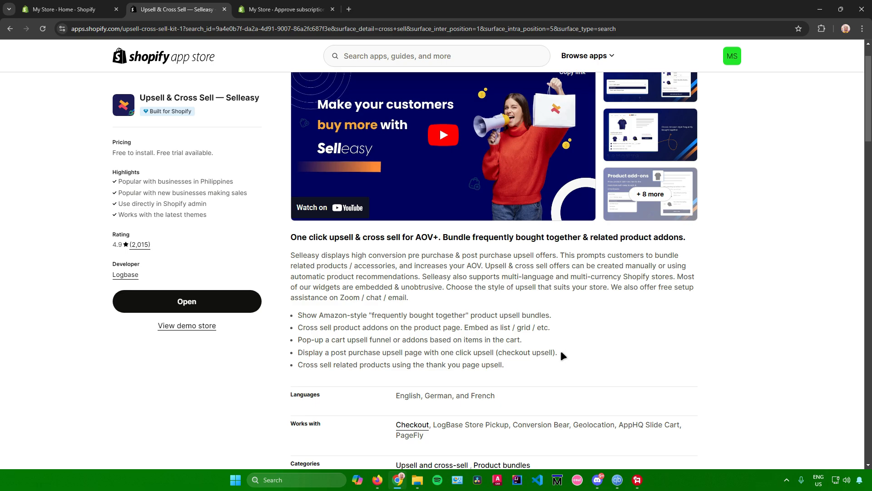
pyautogui.moveTo(545, 349)
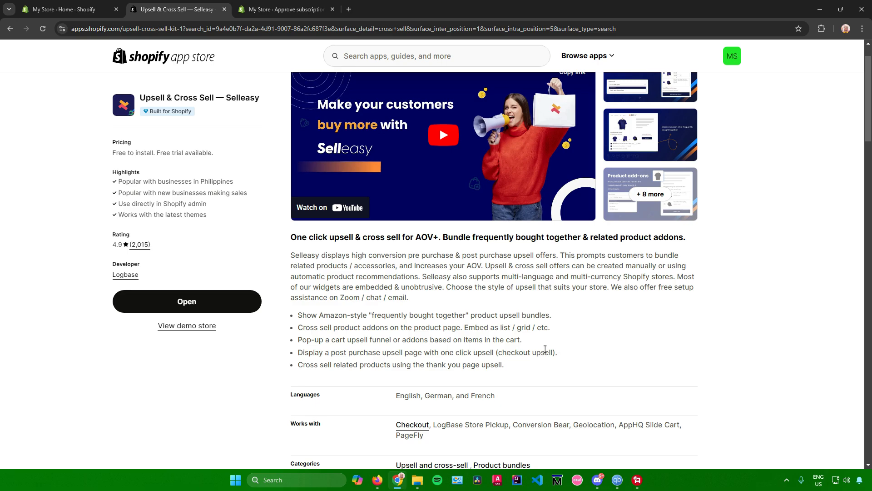
pyautogui.scroll(3)
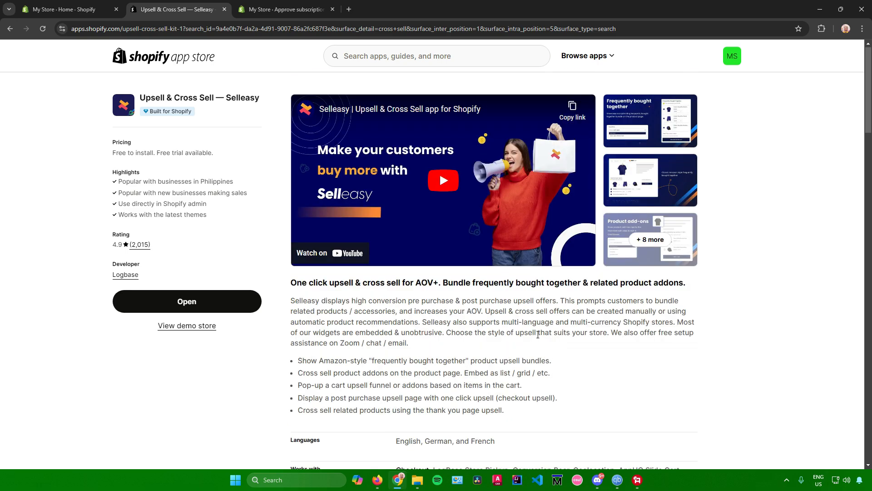